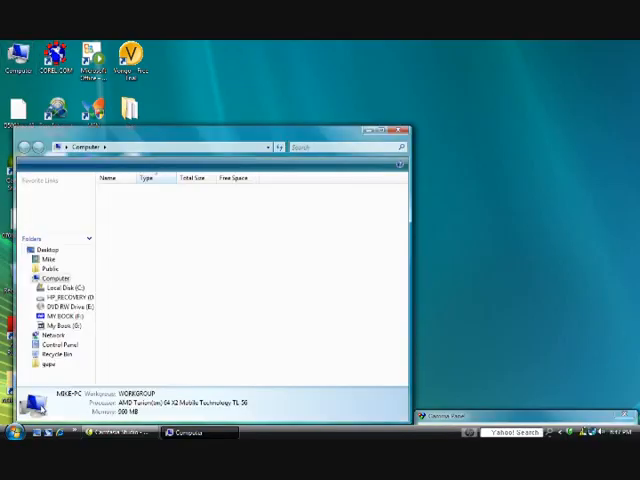
Open the DVD's Monument Designer Basic 2.0 Gray Granite folder, which holds Gray Main Page.cdr.
{"action": "left_click", "coordinate": [10, 432]}
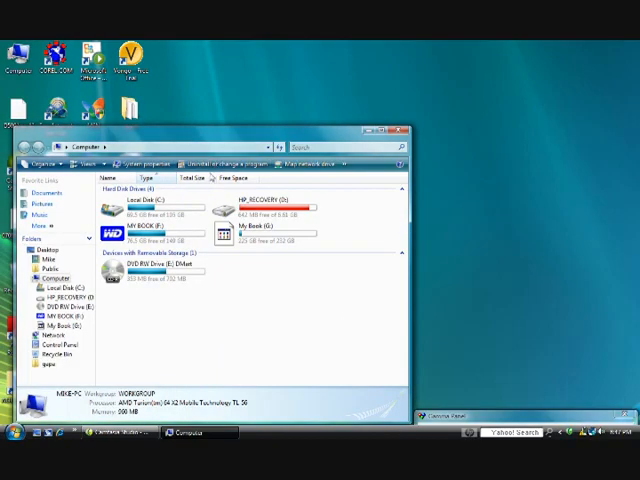
{"action": "mouse_move", "coordinate": [150, 270]}
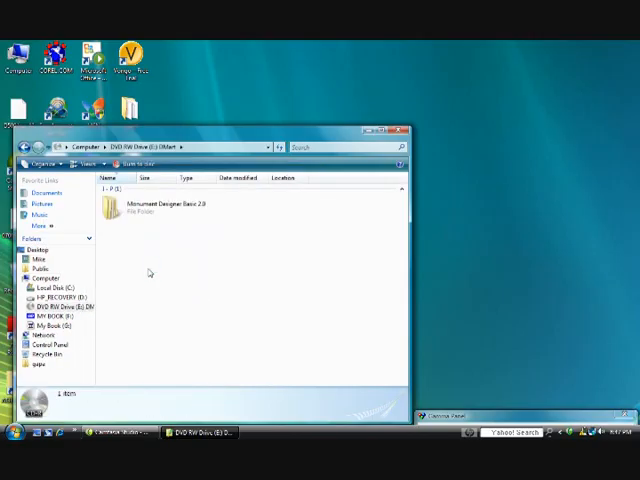
{"action": "mouse_move", "coordinate": [150, 207]}
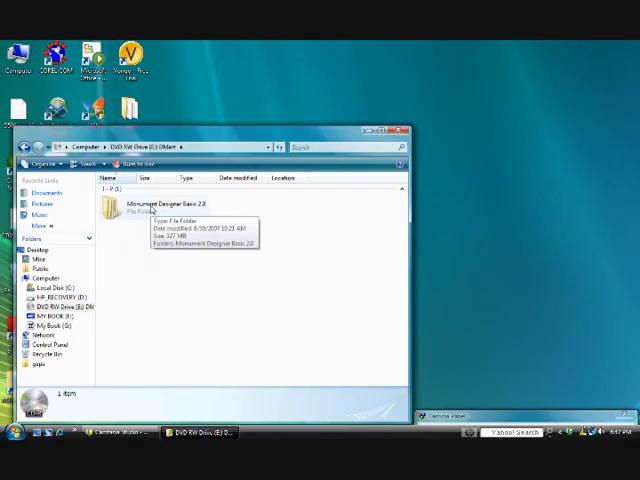
{"action": "double_click", "coordinate": [150, 210]}
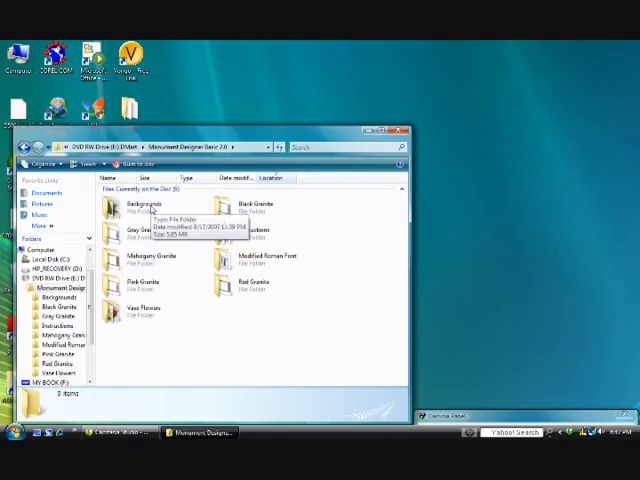
{"action": "mouse_move", "coordinate": [135, 232]}
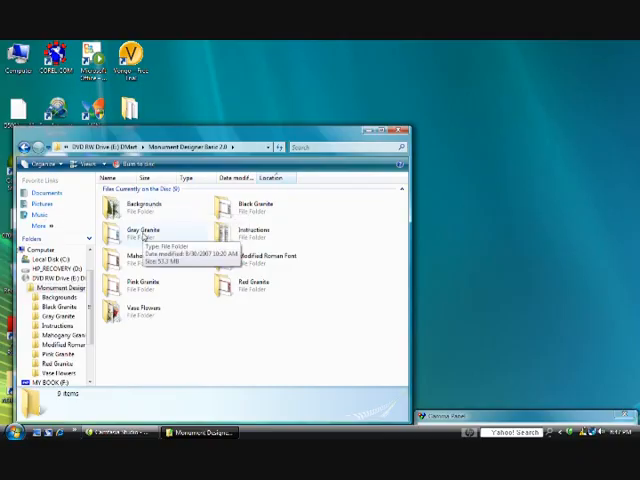
{"action": "double_click", "coordinate": [135, 232]}
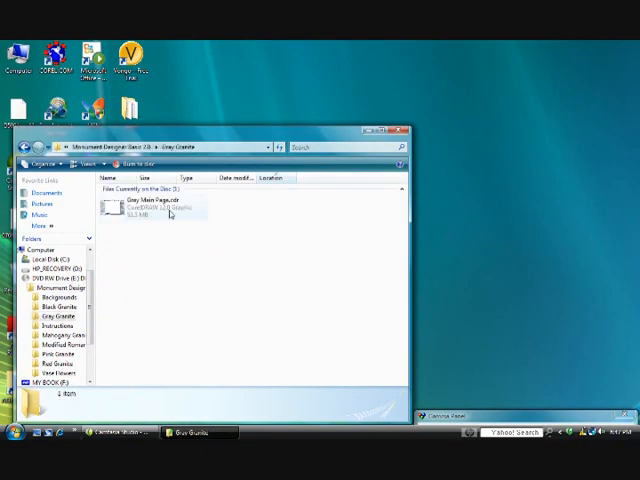
{"action": "mouse_move", "coordinate": [168, 210]}
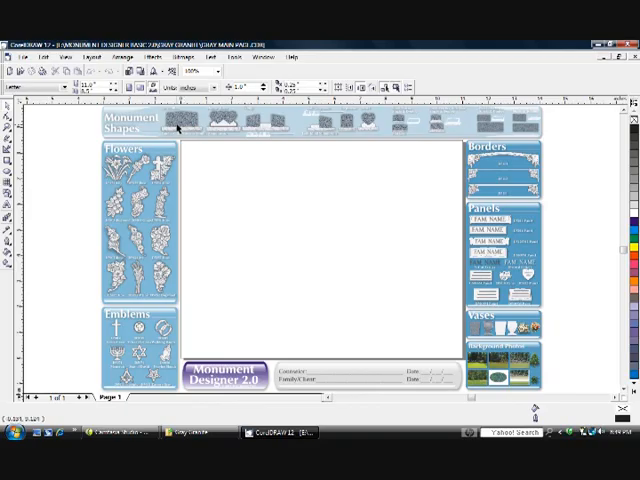
{"action": "mouse_move", "coordinate": [175, 127]}
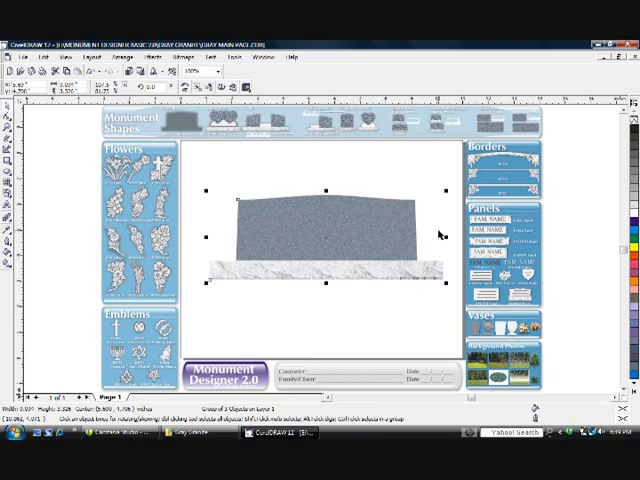
{"action": "mouse_move", "coordinate": [257, 183]}
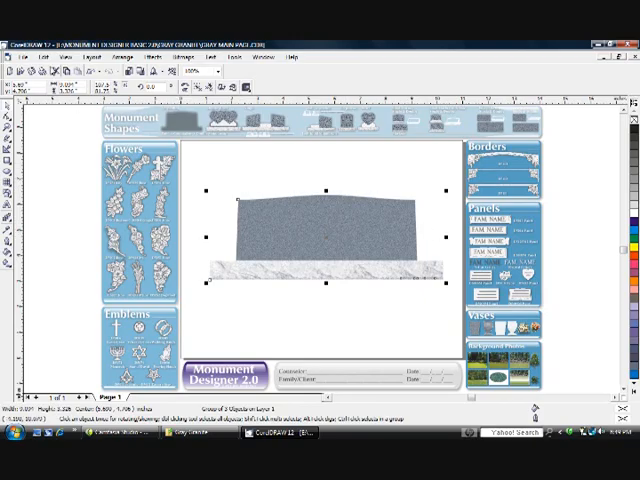
Place the gray granite upright-and-base monument shape on the page and make it narrower.
{"action": "left_click", "coordinate": [44, 57]}
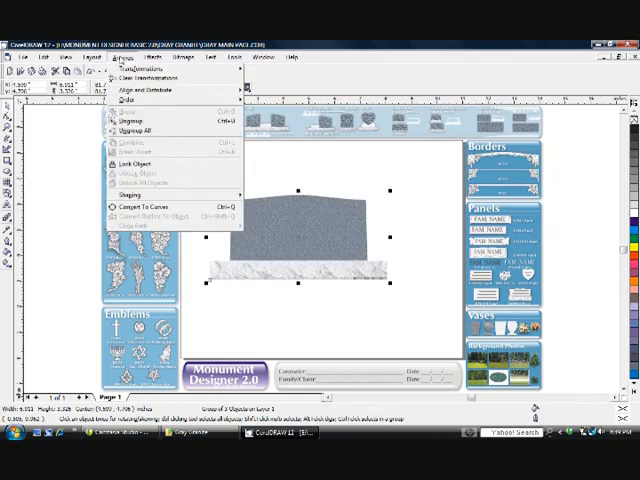
{"action": "mouse_move", "coordinate": [130, 120]}
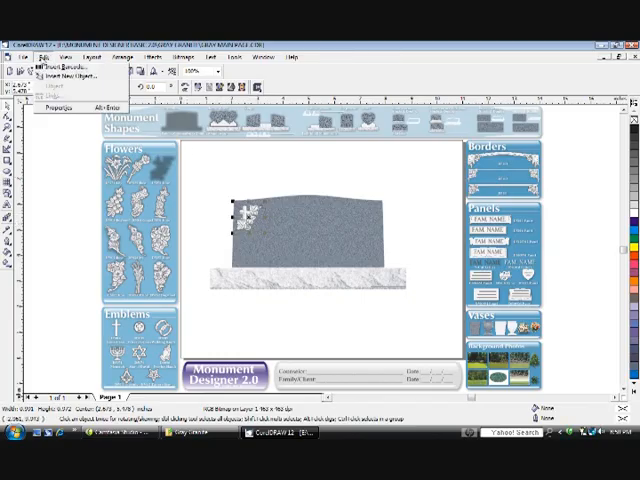
Paste a horizontally mirrored copy of the floral emblem into the upright's top-right corner.
{"action": "left_click", "coordinate": [42, 57]}
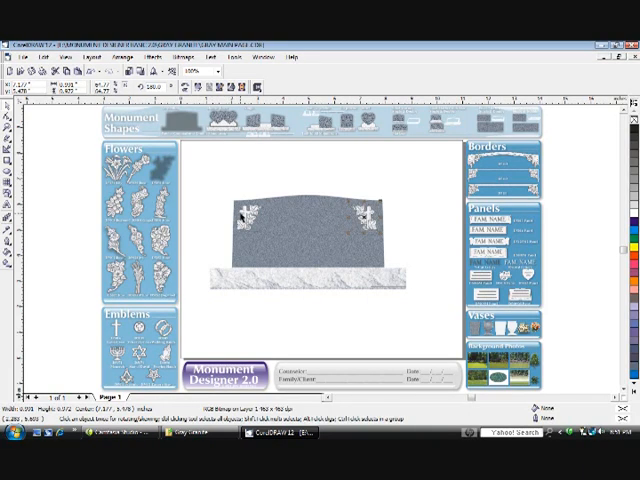
{"action": "mouse_move", "coordinate": [245, 219]}
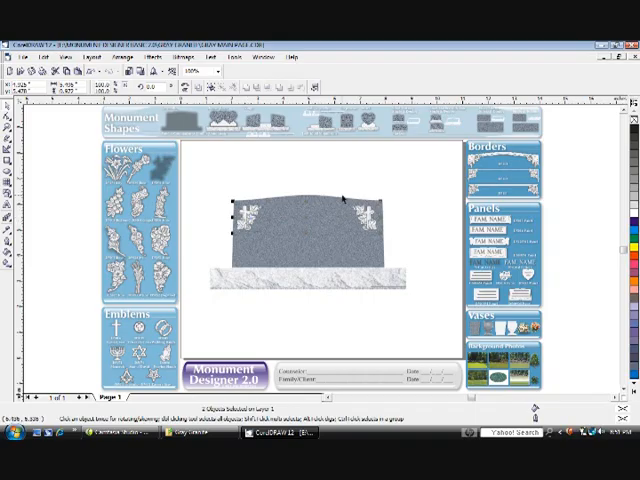
Align the centers of the upright and base vertically using Align and Distribute.
{"action": "left_click", "coordinate": [90, 57]}
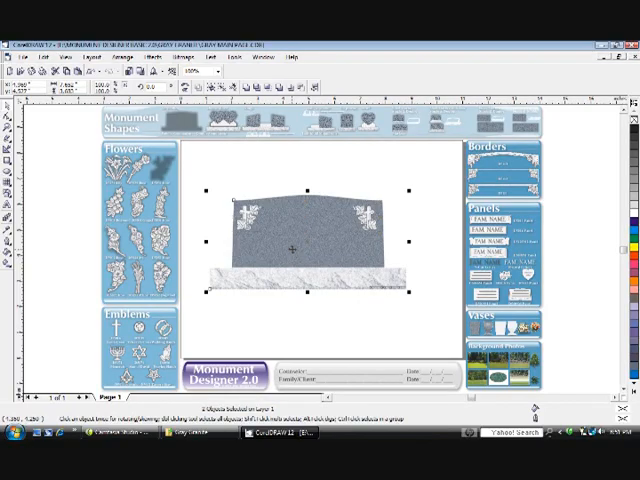
{"action": "left_click", "coordinate": [75, 57]}
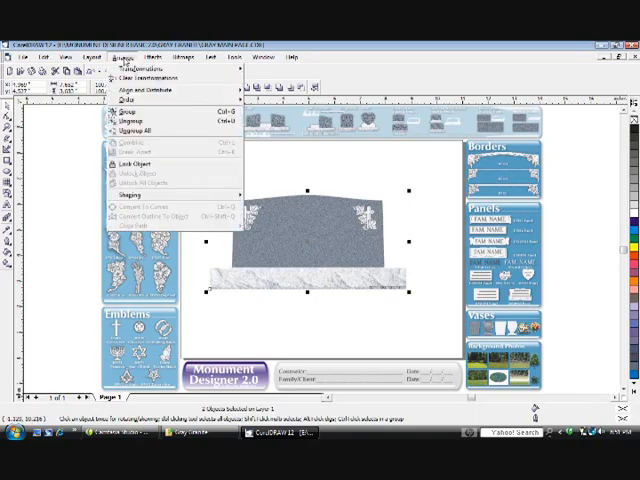
{"action": "left_click", "coordinate": [155, 91]}
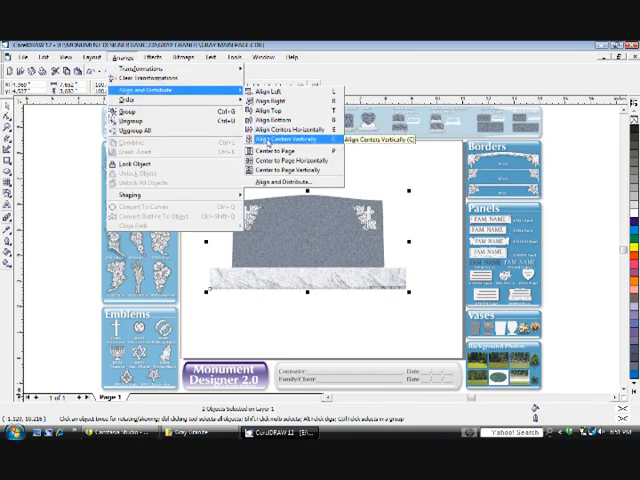
{"action": "left_click", "coordinate": [288, 142]}
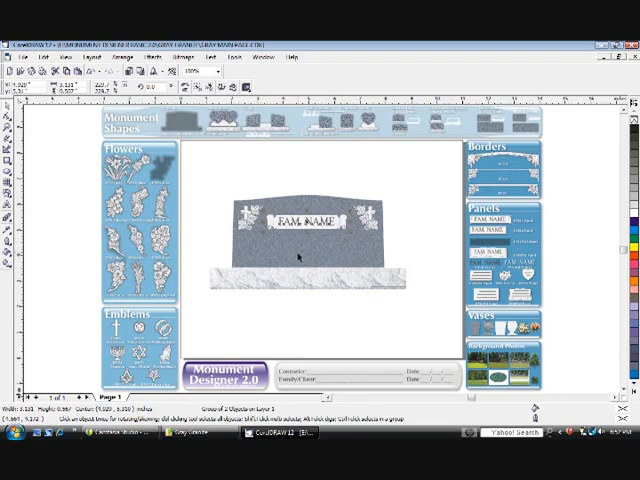
Select the name panel together with the stone and bring up the alignment options.
{"action": "left_click", "coordinate": [305, 225]}
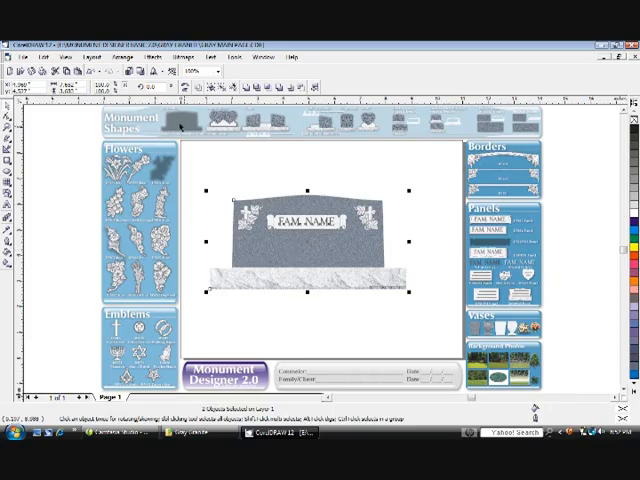
{"action": "left_click", "coordinate": [115, 59]}
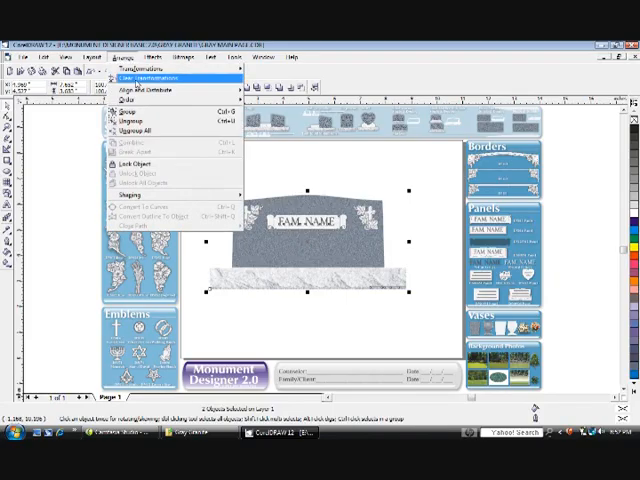
{"action": "left_click", "coordinate": [150, 92]}
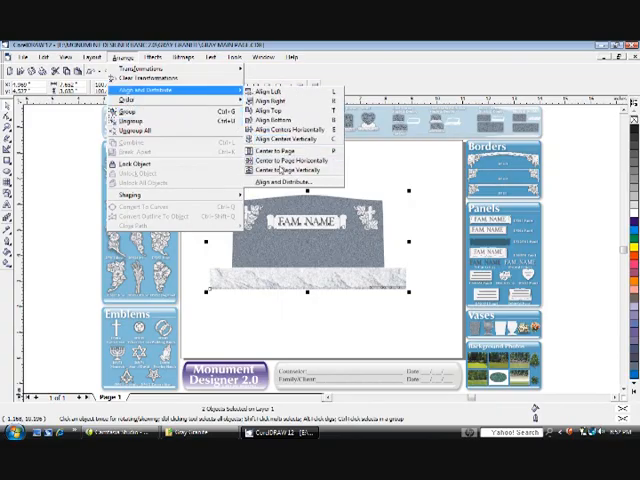
{"action": "mouse_move", "coordinate": [290, 170]}
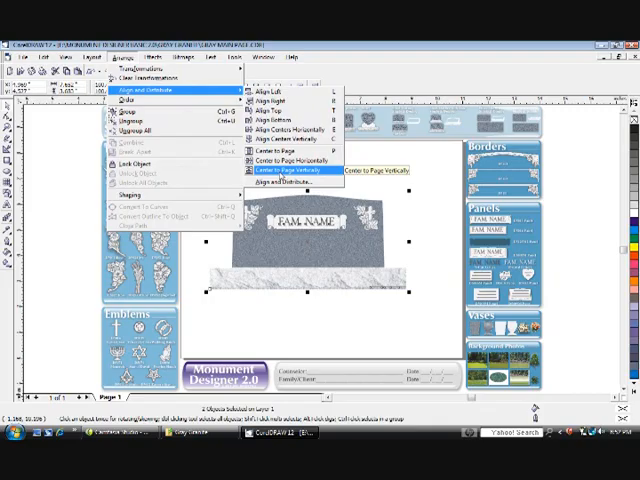
{"action": "mouse_move", "coordinate": [290, 141]}
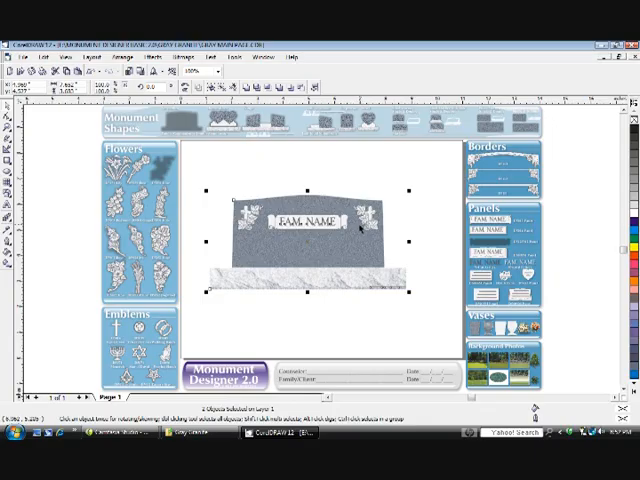
{"action": "mouse_move", "coordinate": [407, 325]}
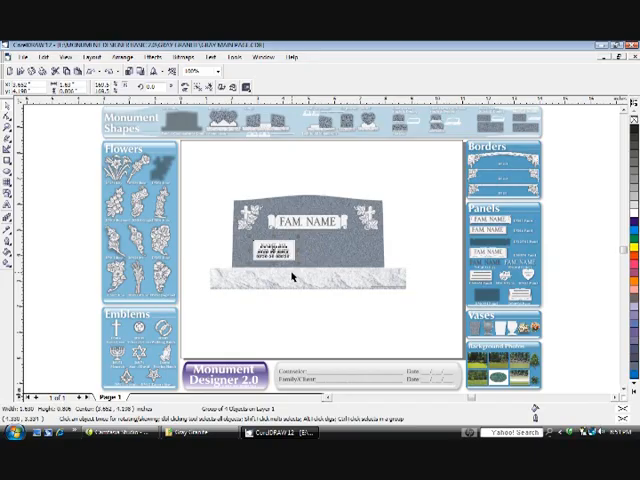
{"action": "mouse_move", "coordinate": [162, 350]}
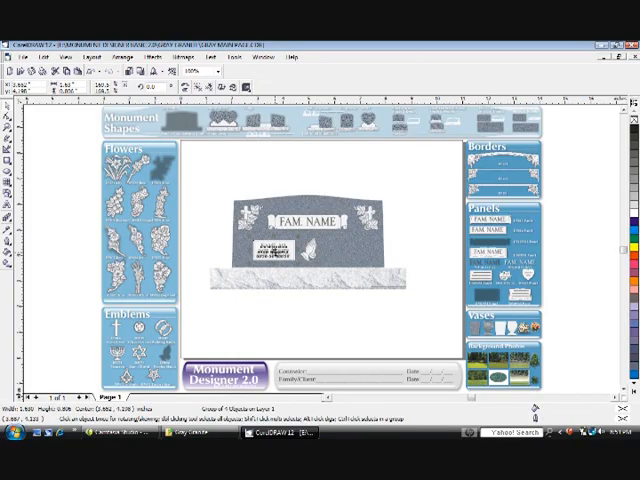
Add a names-and-dates panel at the tablet's left with the praying hands emblem beside it.
{"action": "left_click", "coordinate": [37, 55]}
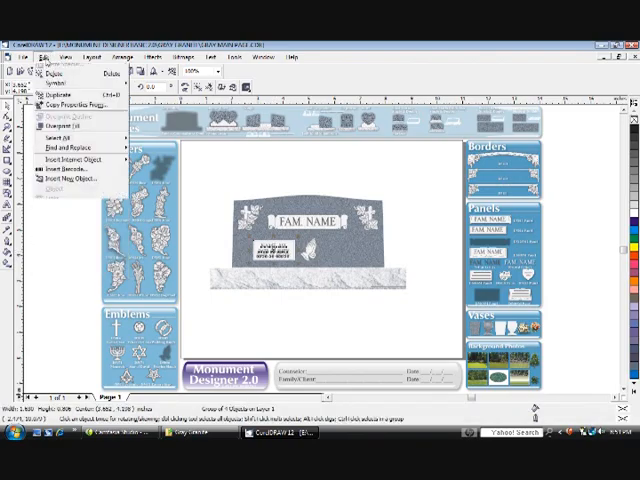
Duplicate the inscription panel and move the copy to the right of the praying hands.
{"action": "left_click", "coordinate": [42, 58]}
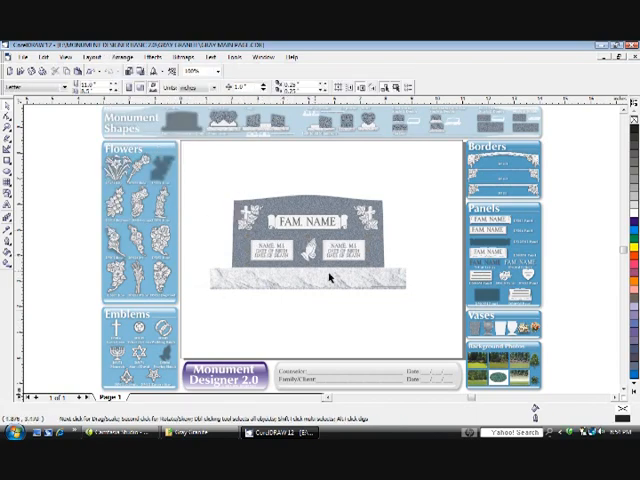
{"action": "mouse_move", "coordinate": [270, 252]}
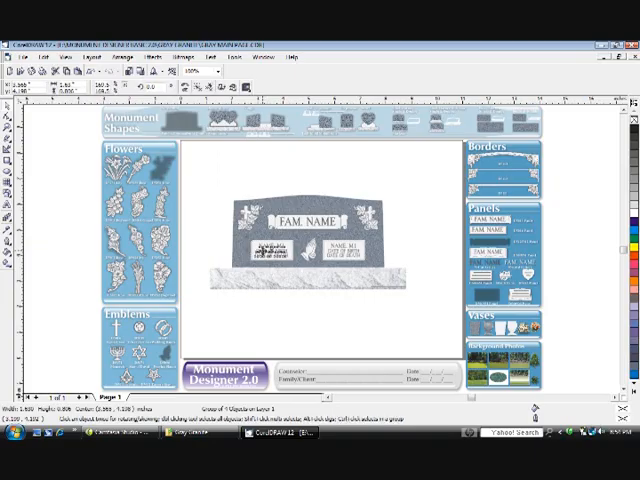
Zoom in on the left panel and select its NAME, M.I. placeholder text.
{"action": "left_click", "coordinate": [91, 57]}
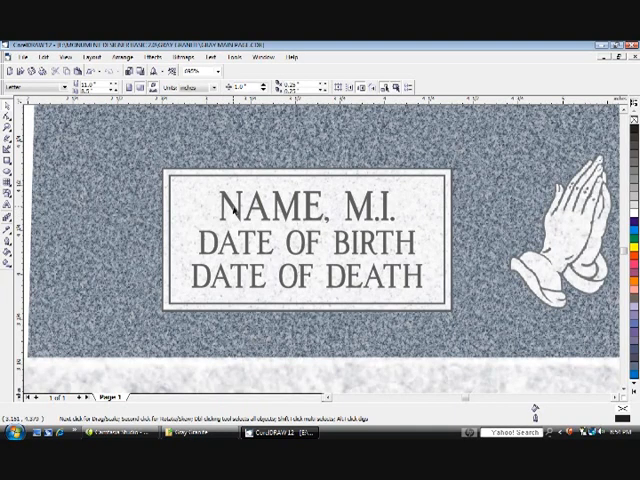
{"action": "left_click", "coordinate": [300, 212]}
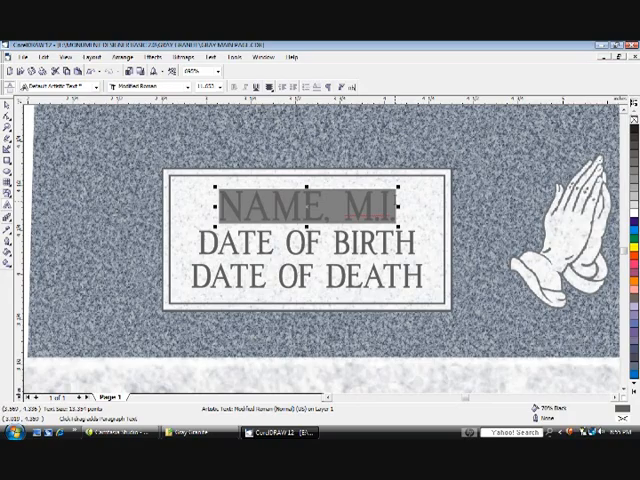
{"action": "type", "text": "J"}
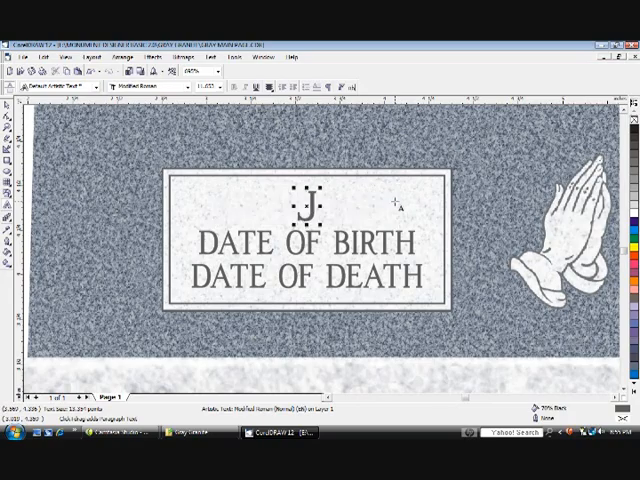
{"action": "type", "text": "OHN"}
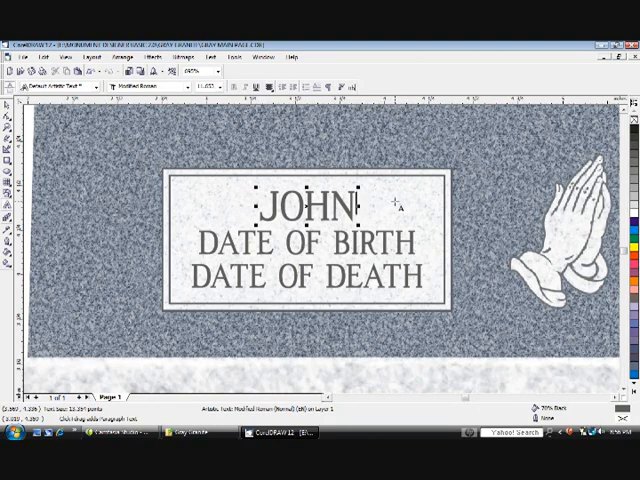
{"action": "type", "text": "C."}
{"action": "left_click", "coordinate": [307, 243]}
{"action": "type", "text": "MA"}
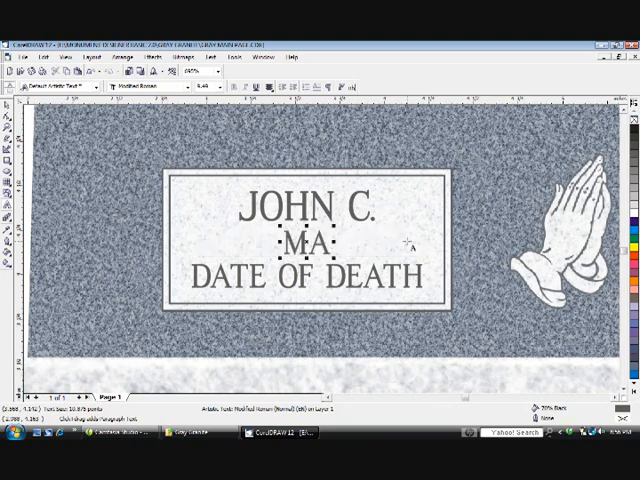
{"action": "type", "text": "R. 9, 19"}
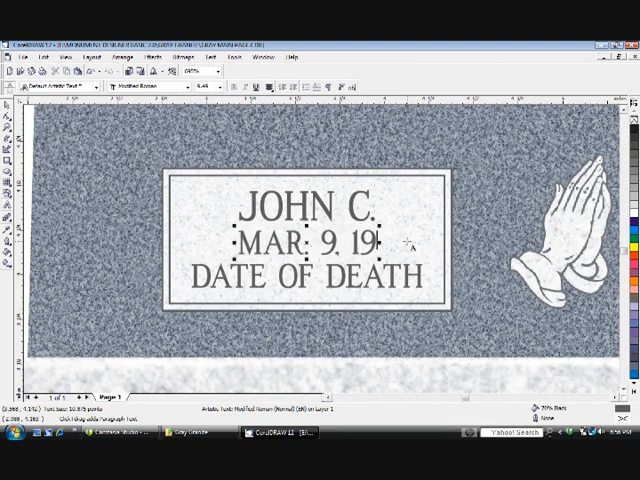
{"action": "type", "text": "2"}
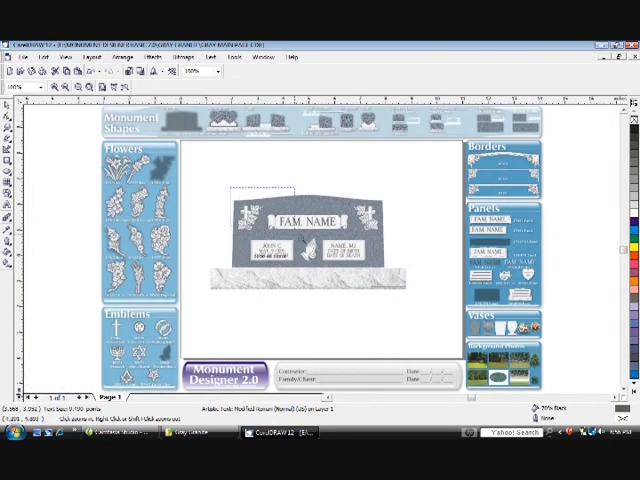
Drag a zoom marquee around the FAM. NAME banner to view it close up.
{"action": "left_click_drag", "start_coordinate": [240, 185], "coordinate": [390, 275]}
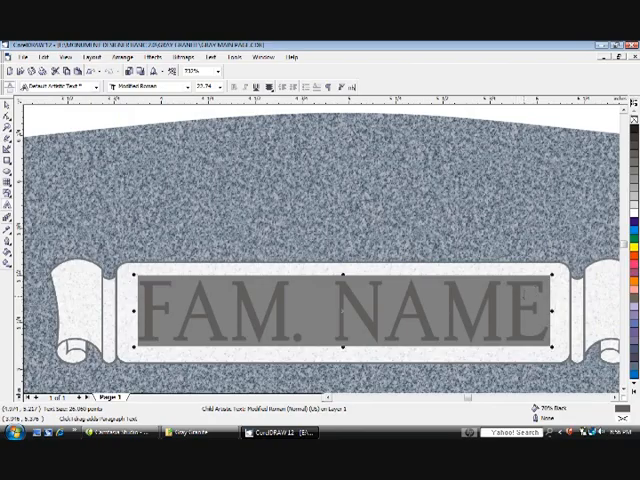
Type 'ROBERTS' over the FAM. NAME placeholder on the monument banner.
{"action": "type", "text": "R"}
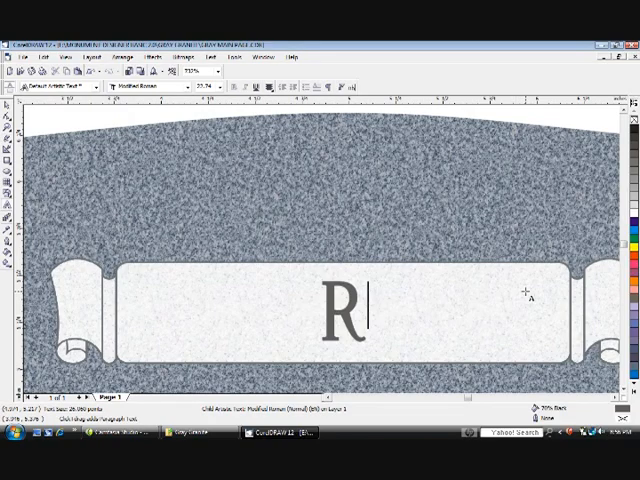
{"action": "type", "text": "OBERT"}
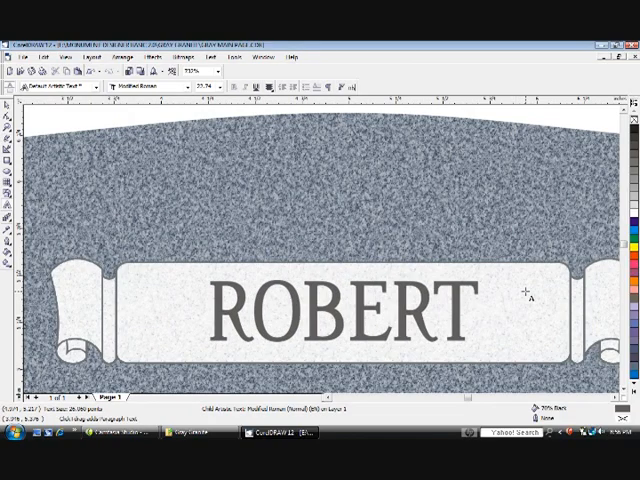
{"action": "type", "text": "S"}
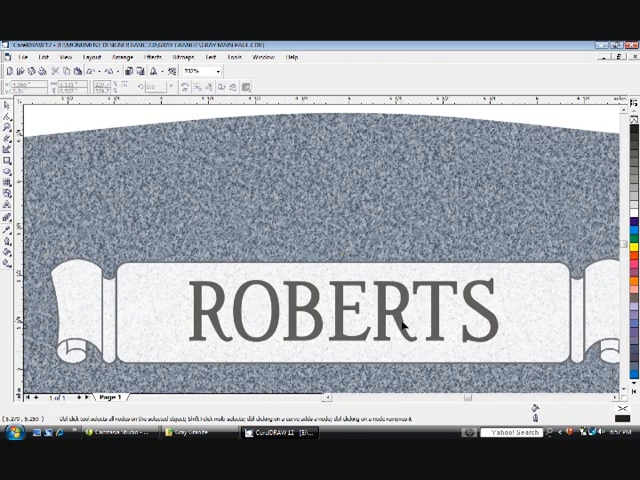
{"action": "mouse_move", "coordinate": [360, 330]}
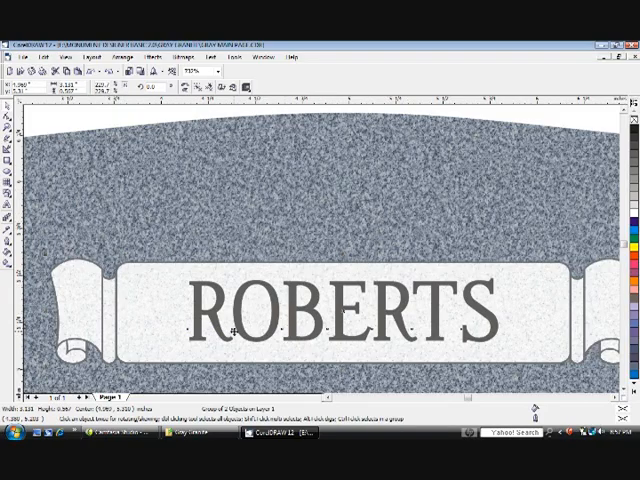
{"action": "left_click", "coordinate": [106, 57]}
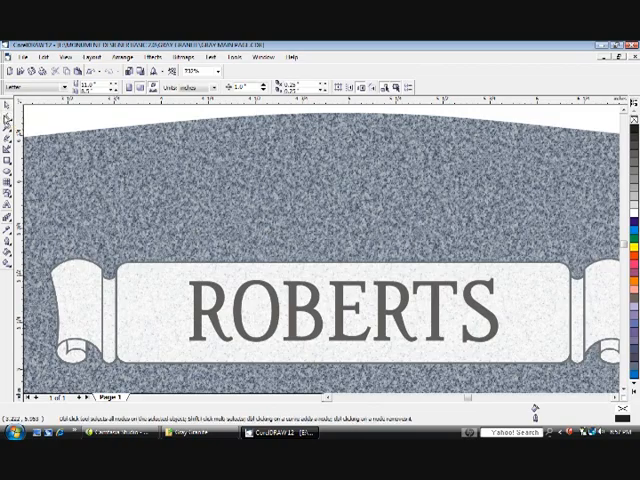
{"action": "mouse_move", "coordinate": [342, 320]}
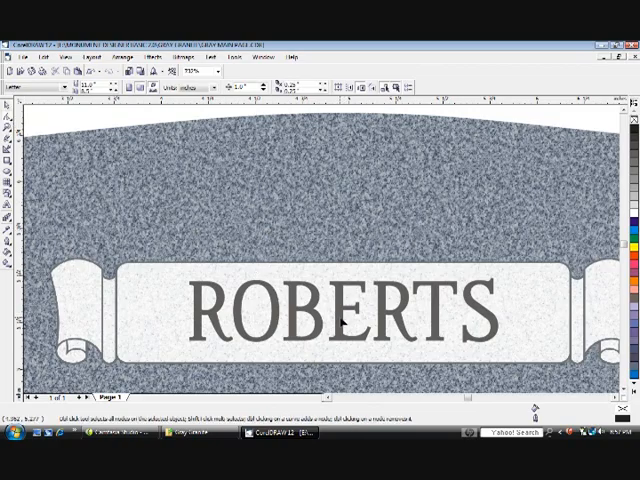